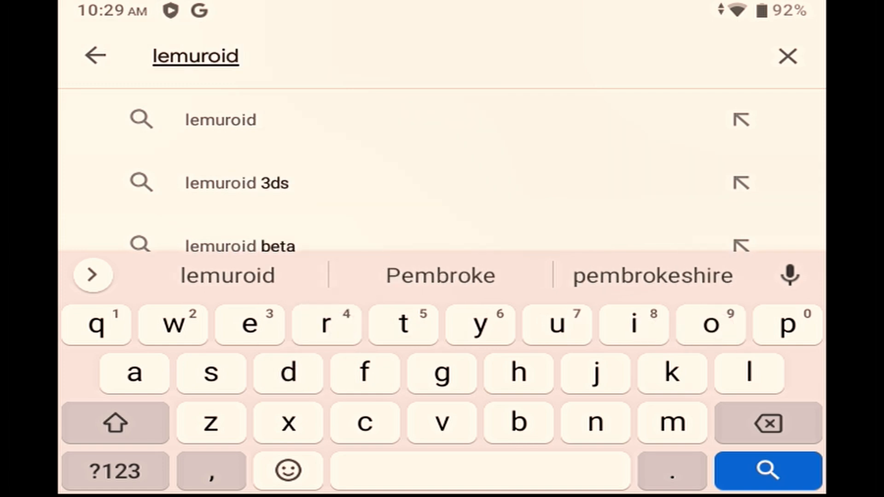
Step: Search the Play Store for Lemuroid, then install and open the app
{"action": "left_click", "coordinate": [768, 472]}
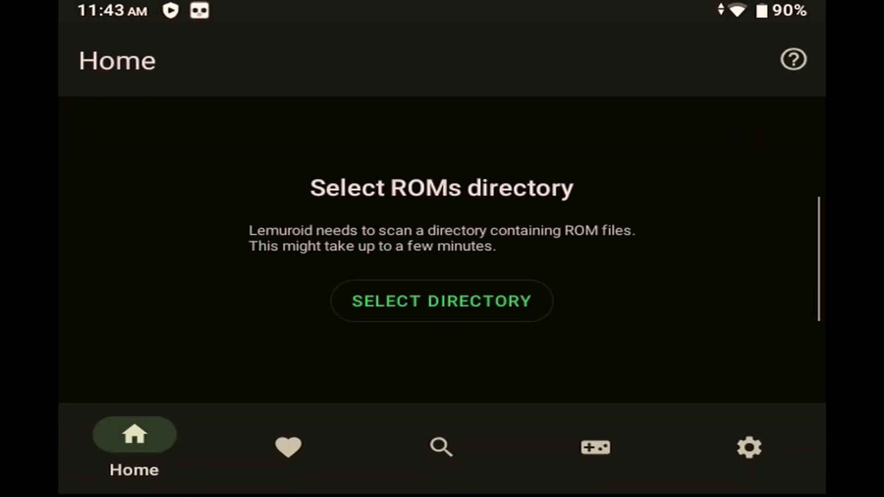
Step: Choose SELECT DIRECTORY on Lemuroid's Home screen to open the folder picker
{"action": "left_click", "coordinate": [441, 301]}
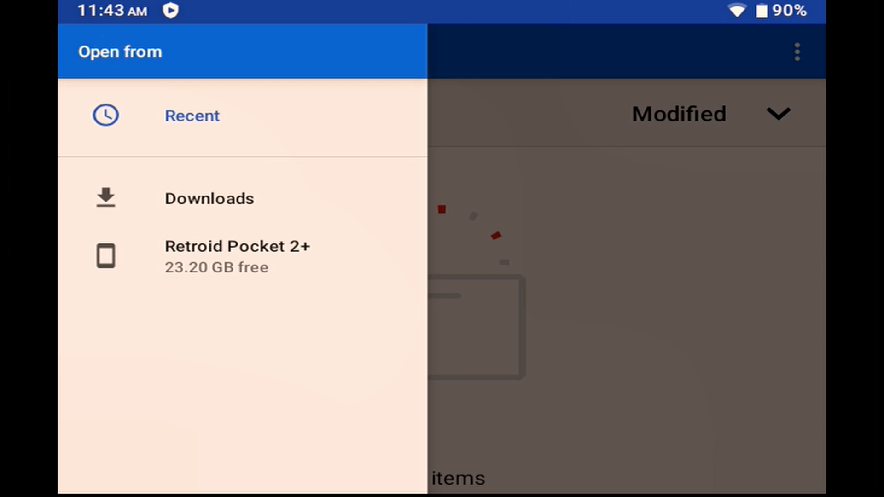
Step: Set up the inserted SD card from its notification so it appears as RP2Plus
{"action": "left_click", "coordinate": [191, 116]}
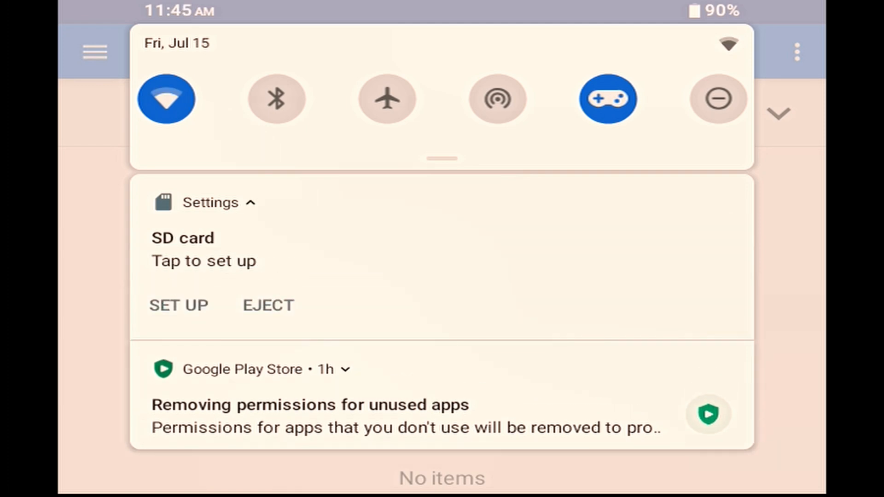
{"action": "left_click", "coordinate": [179, 305]}
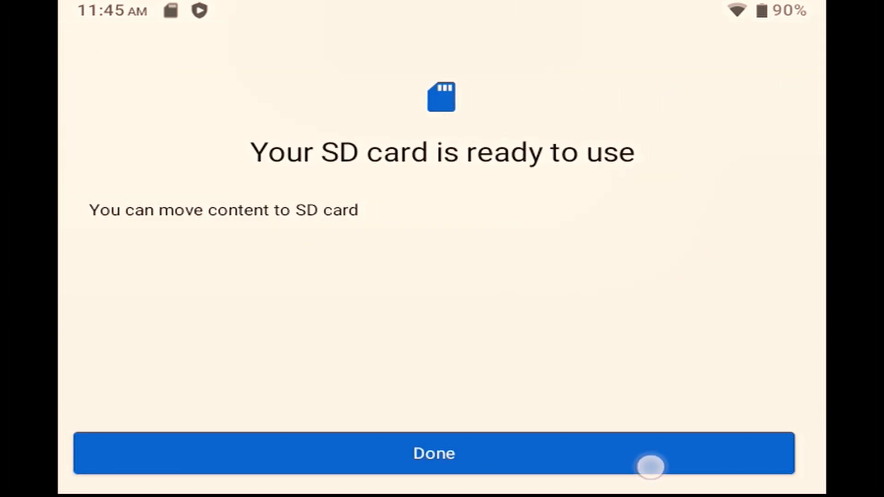
{"action": "left_click", "coordinate": [434, 453]}
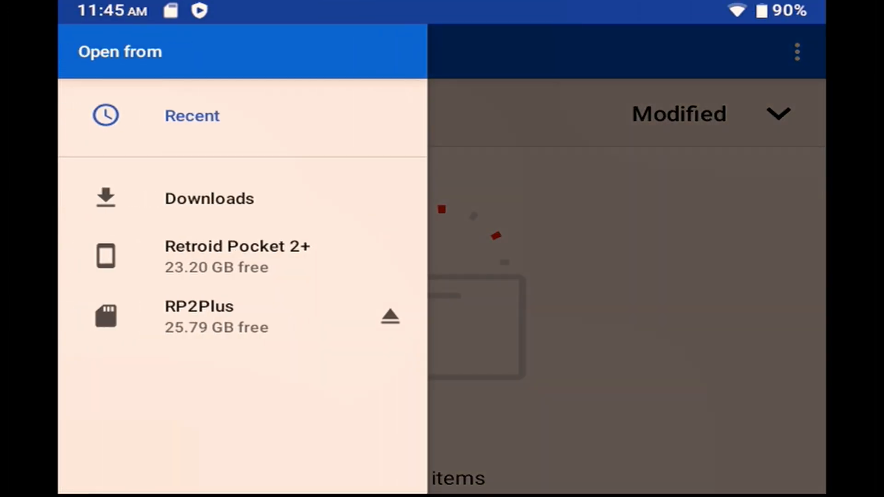
Step: Select the Retro Games folder on the RP2Plus SD card as the ROMs directory
{"action": "left_click", "coordinate": [199, 316]}
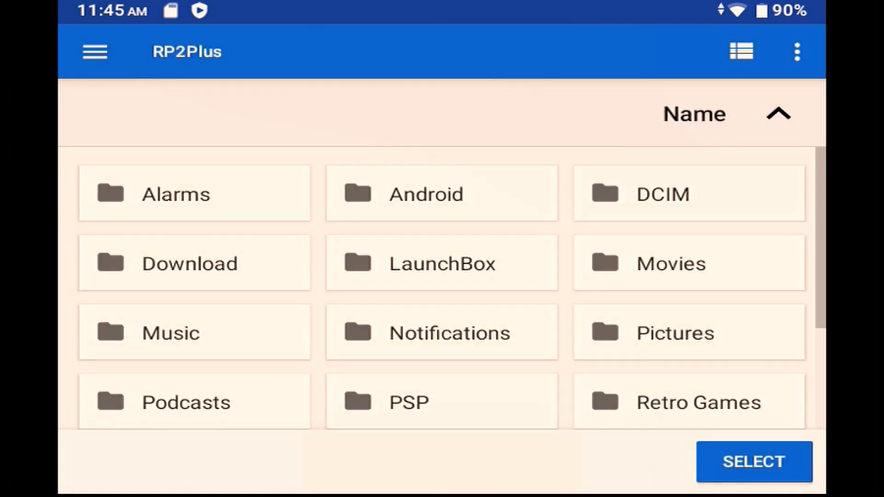
{"action": "left_click", "coordinate": [95, 51]}
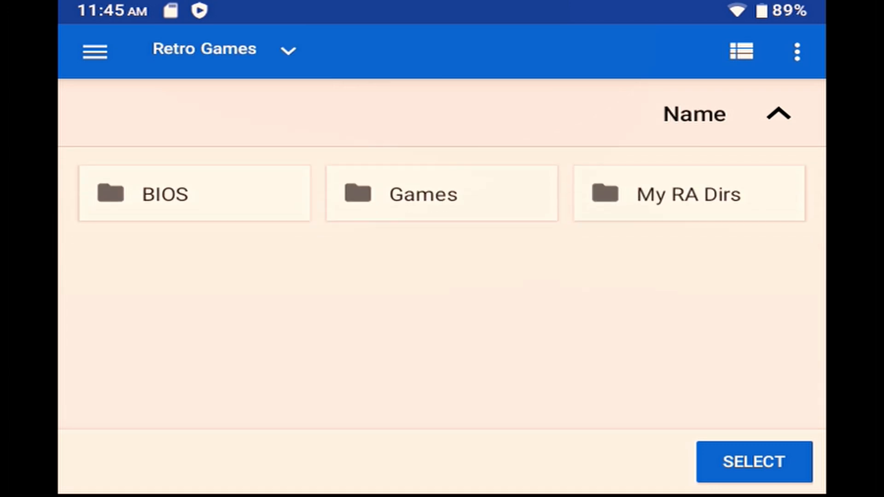
{"action": "left_click", "coordinate": [753, 462]}
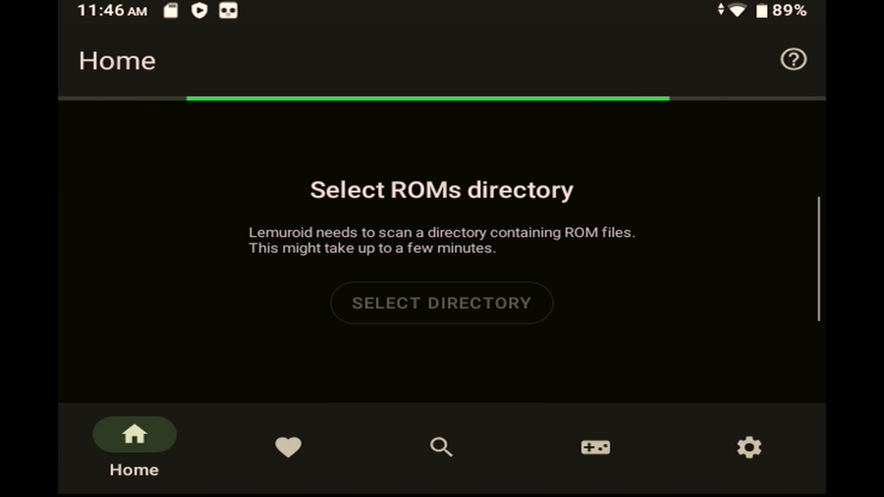
{"action": "left_click", "coordinate": [441, 303]}
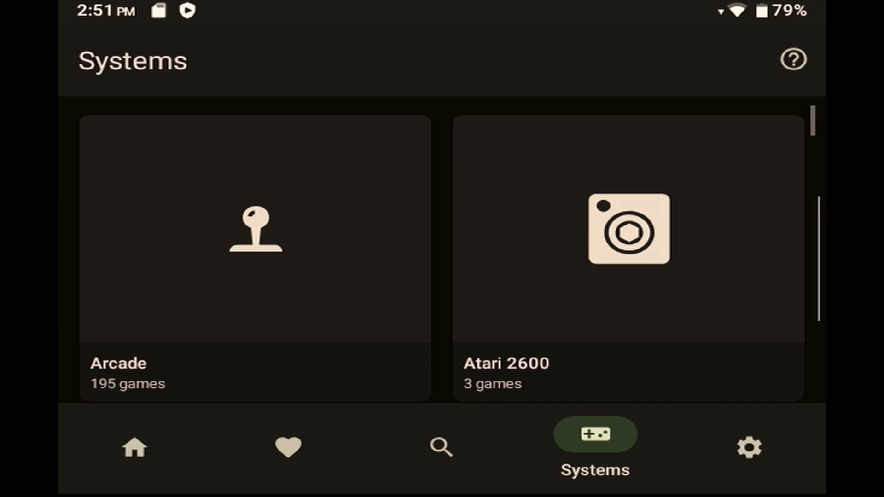
{"action": "scroll", "scroll_direction": "down", "scroll_amount": 3}
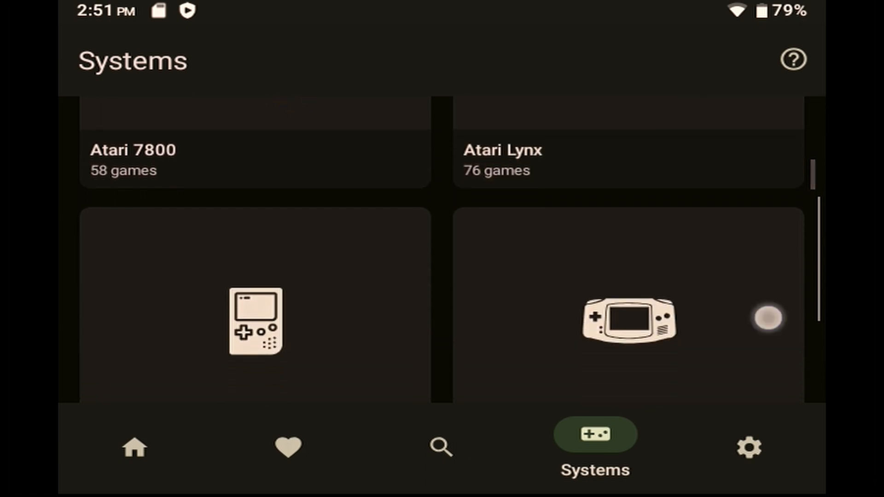
{"action": "scroll", "scroll_direction": "down", "scroll_amount": 3}
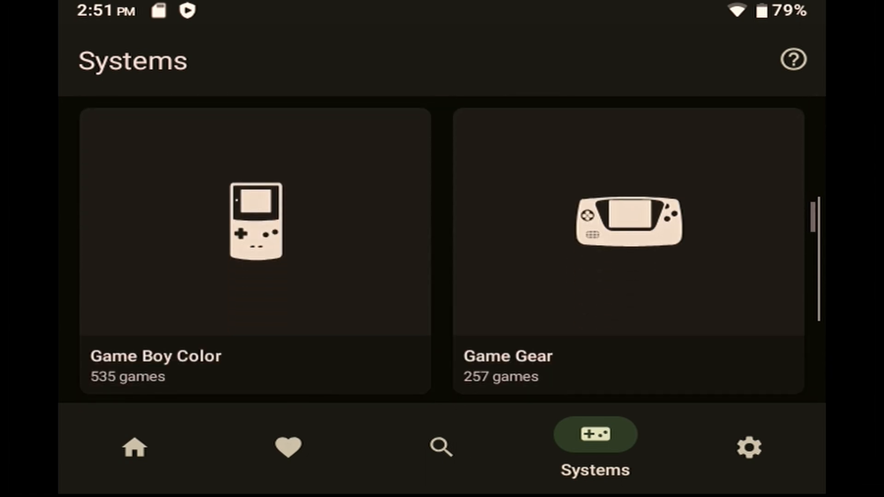
{"action": "scroll", "scroll_direction": "down", "scroll_amount": 3}
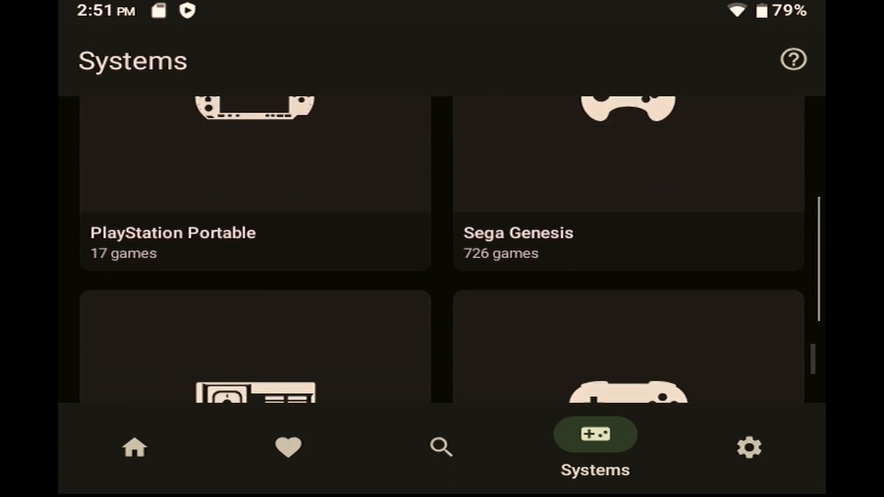
{"action": "scroll", "scroll_direction": "down", "scroll_amount": 3}
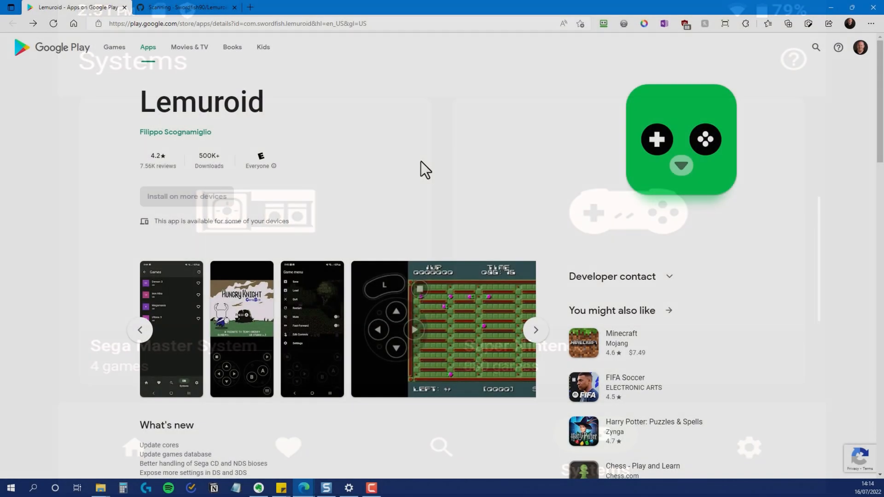
Step: Scroll Lemuroid's Play Store page down to the About this game section
{"action": "scroll", "scroll_direction": "down", "scroll_amount": 3}
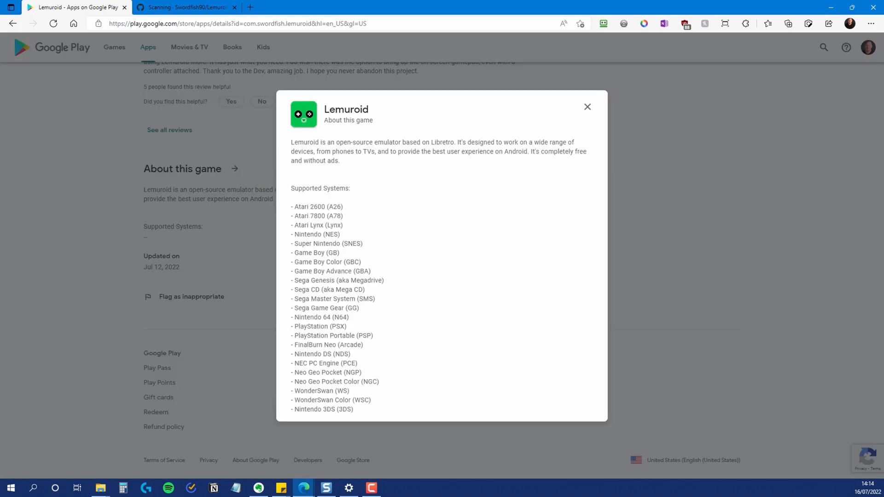
{"action": "mouse_move", "coordinate": [365, 216]}
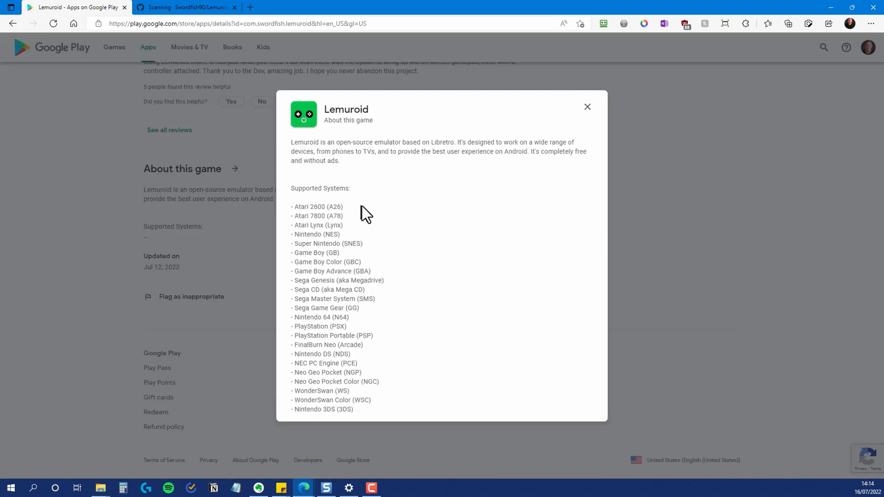
{"action": "mouse_move", "coordinate": [495, 226]}
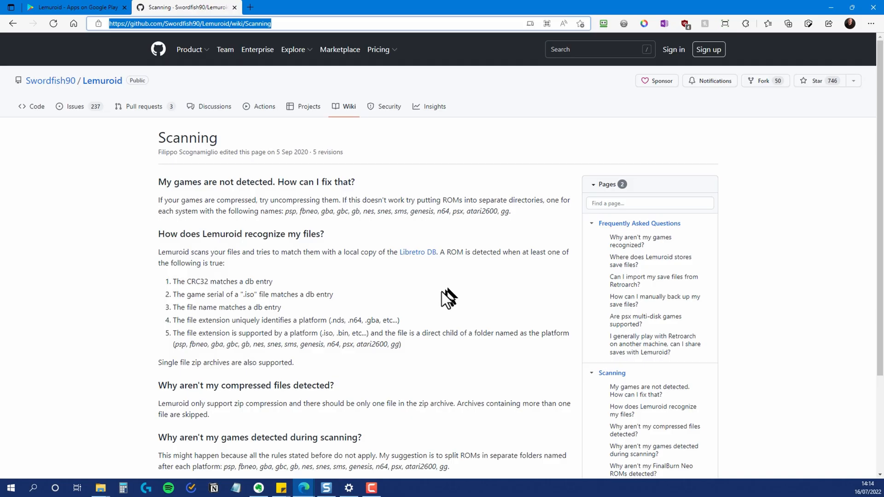
{"action": "mouse_move", "coordinate": [153, 254]}
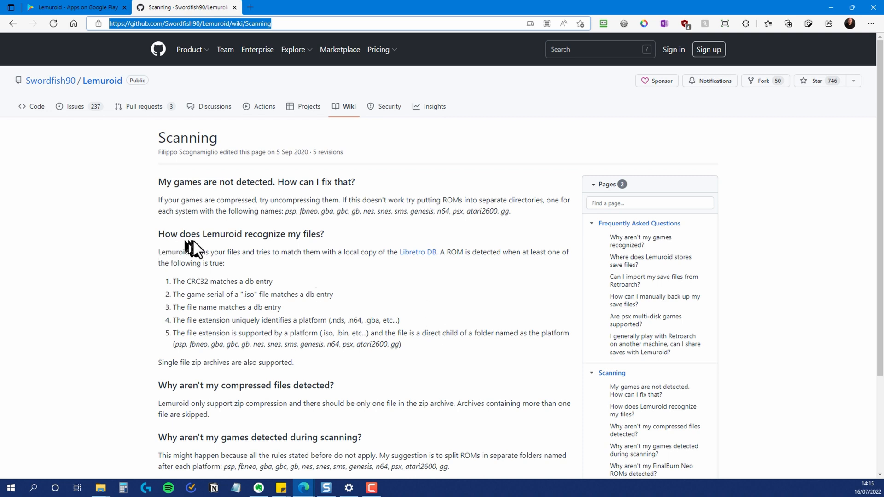
{"action": "mouse_move", "coordinate": [352, 251]}
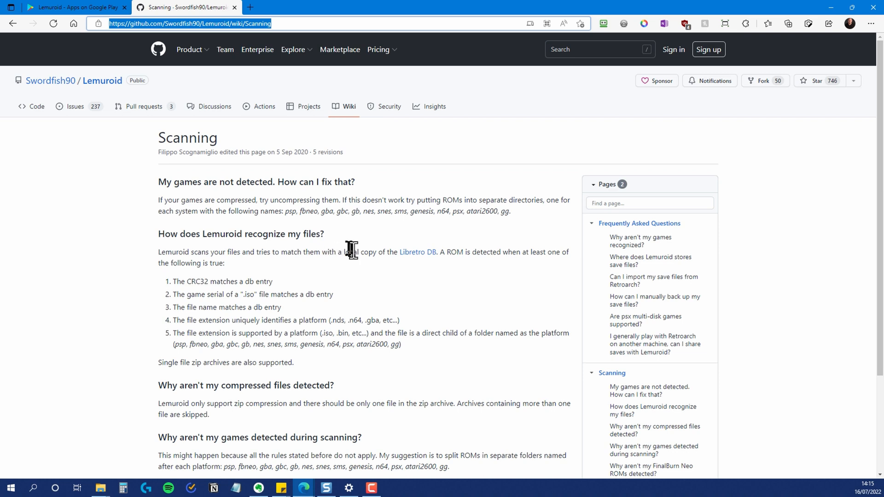
{"action": "mouse_move", "coordinate": [438, 276]}
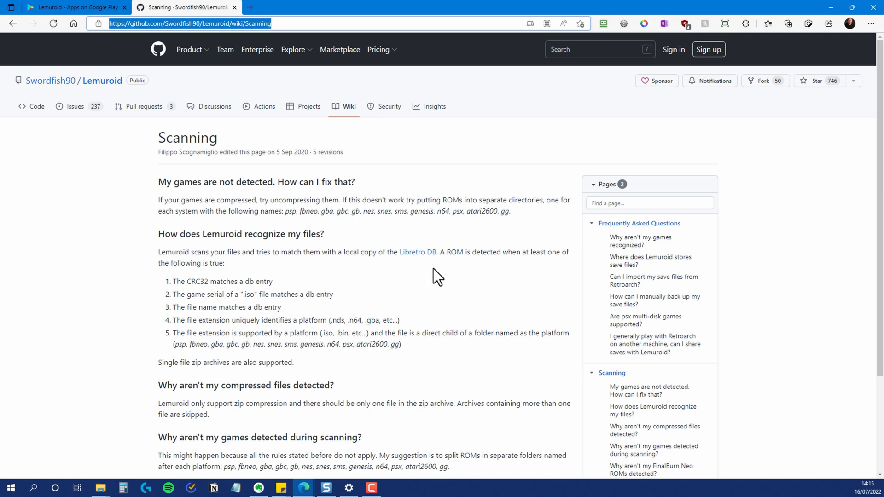
{"action": "mouse_move", "coordinate": [558, 276]}
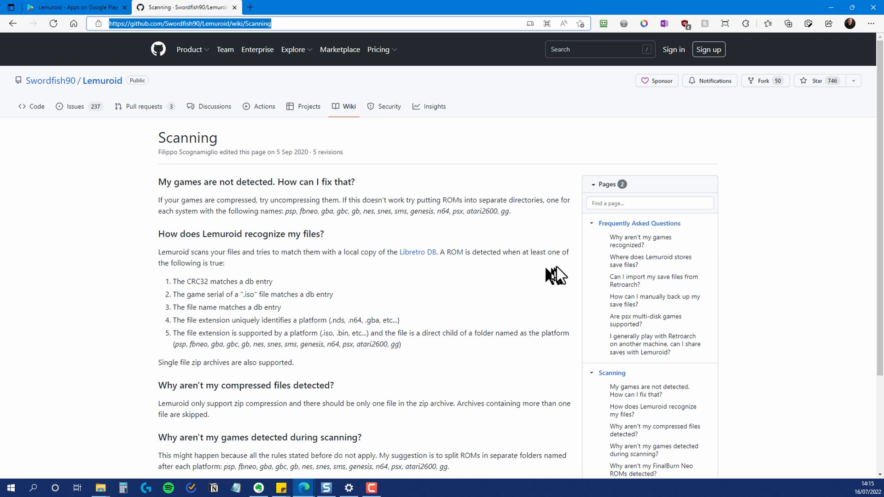
{"action": "mouse_move", "coordinate": [304, 377]}
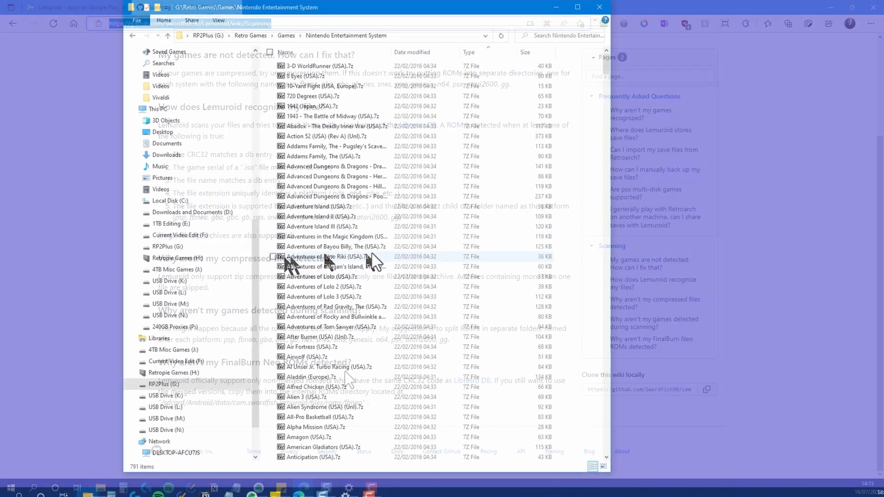
Step: Open the Scanning page in the Lemuroid GitHub wiki
{"action": "left_click", "coordinate": [577, 7]}
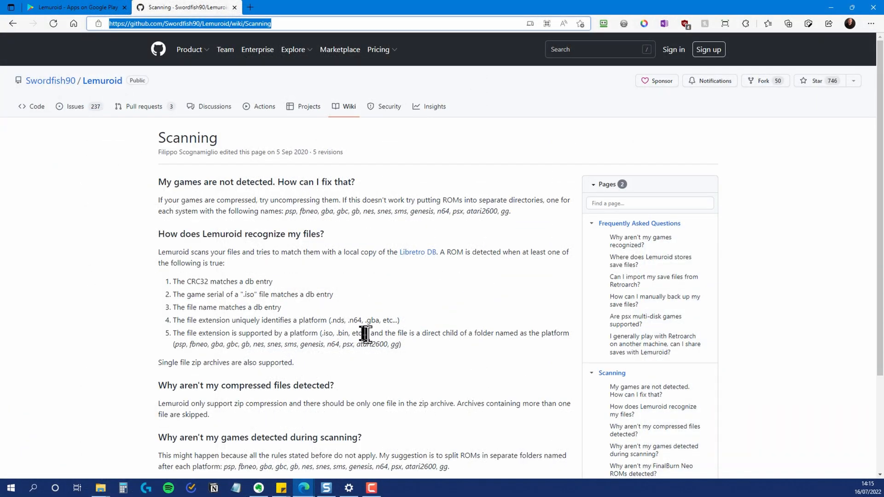
{"action": "mouse_move", "coordinate": [409, 374]}
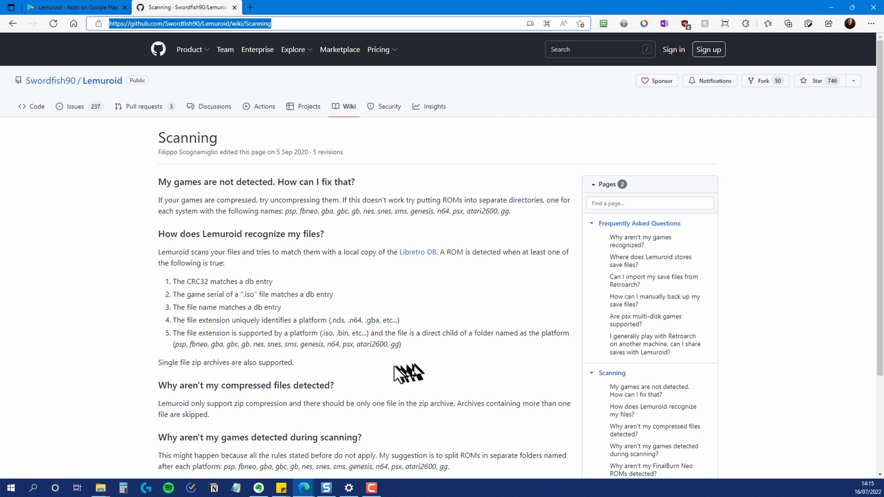
{"action": "mouse_move", "coordinate": [277, 365]}
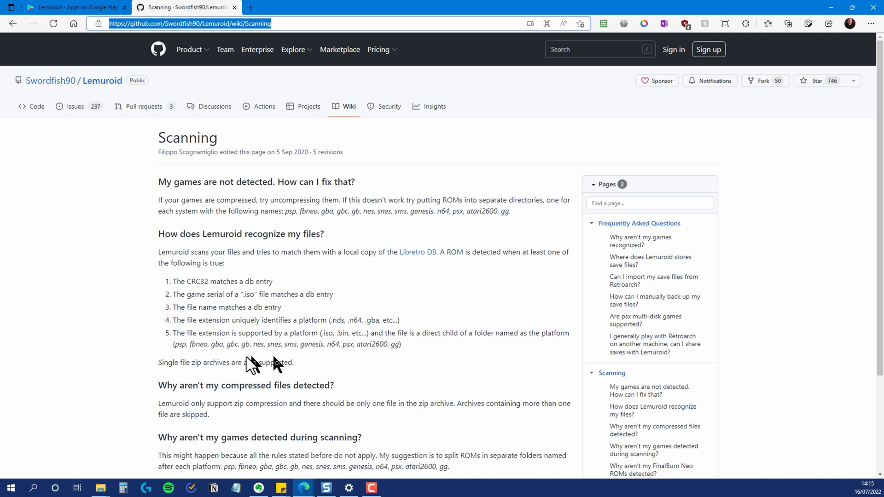
{"action": "mouse_move", "coordinate": [646, 320]}
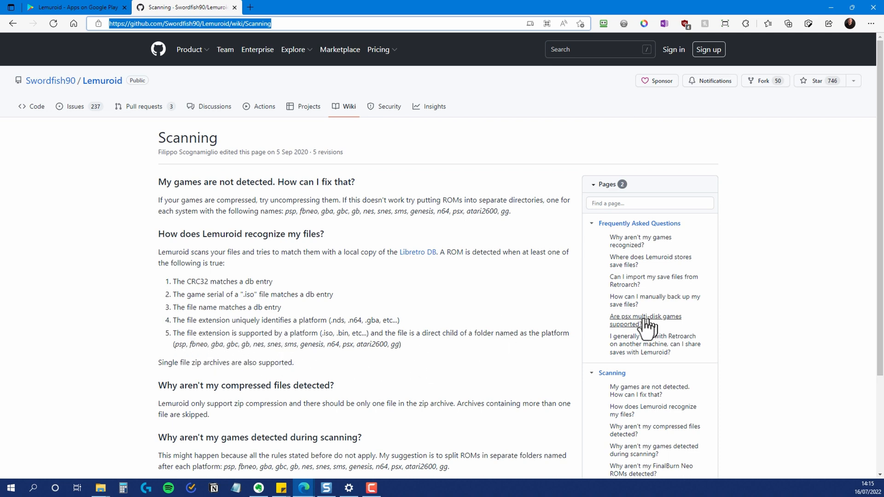
{"action": "mouse_move", "coordinate": [468, 277]}
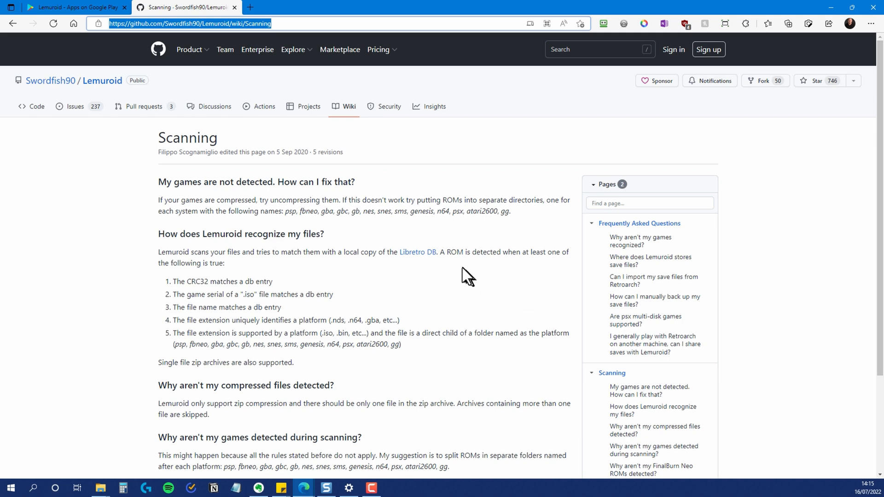
{"action": "mouse_move", "coordinate": [555, 268]}
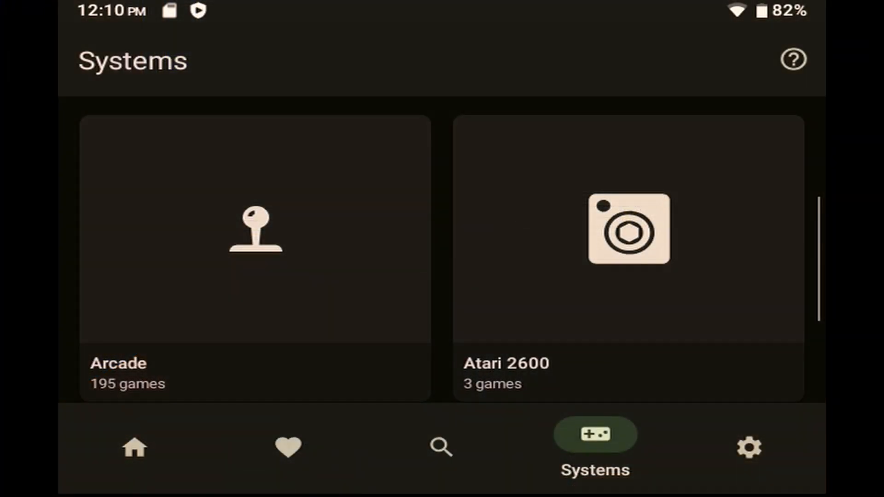
Step: Open External devices under Settings' Input section to view the Retro Station Controller bindings
{"action": "left_click", "coordinate": [749, 445]}
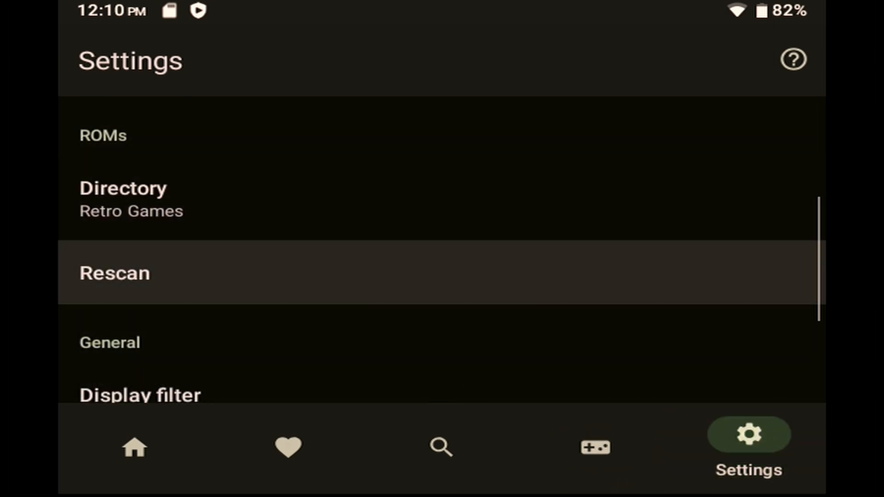
{"action": "scroll", "scroll_direction": "down", "scroll_amount": 3}
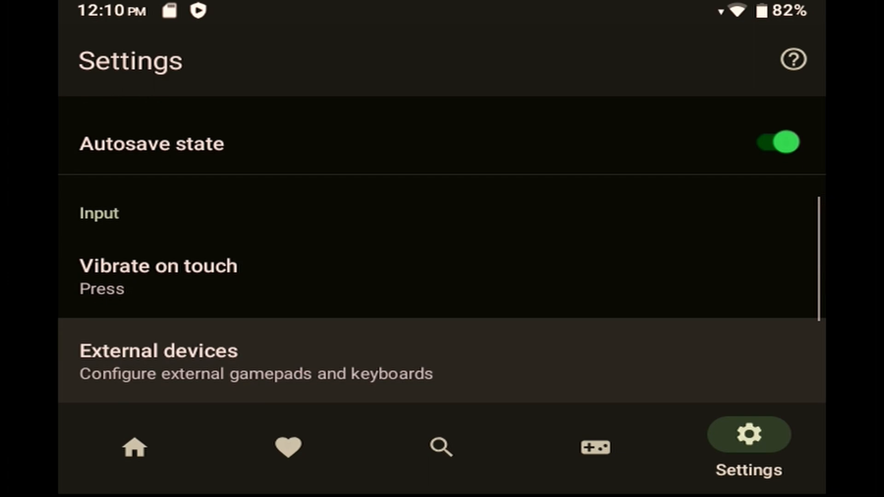
{"action": "left_click", "coordinate": [160, 361]}
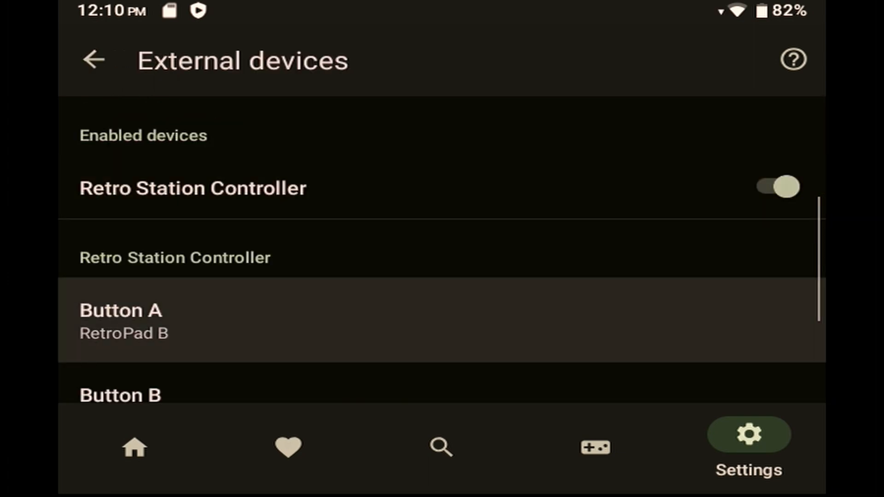
{"action": "scroll", "scroll_direction": "down", "scroll_amount": 3}
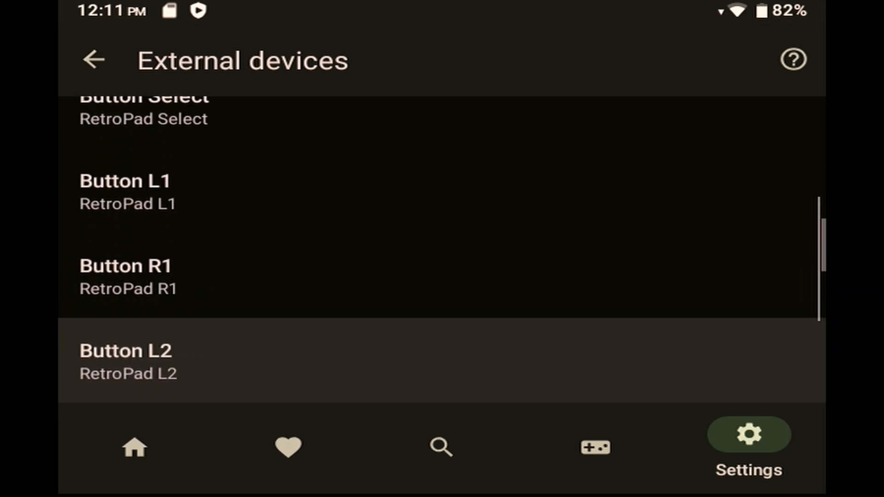
{"action": "scroll", "scroll_direction": "down", "scroll_amount": 3}
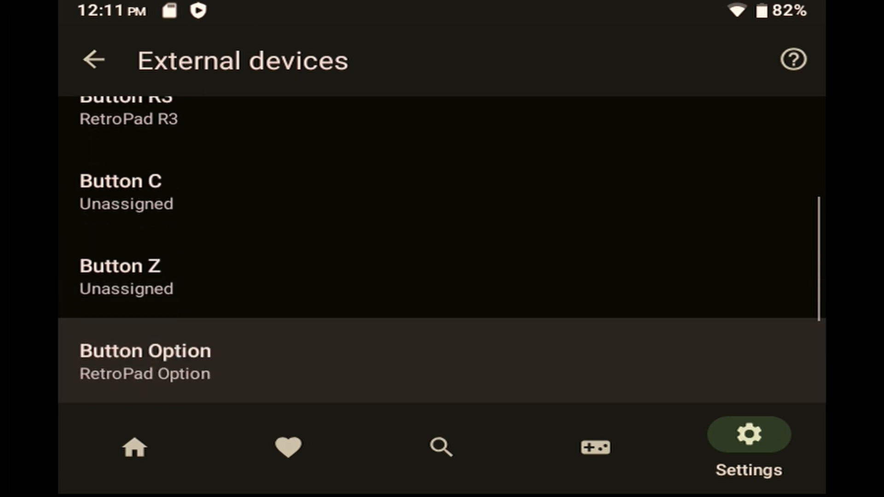
{"action": "scroll", "scroll_direction": "down", "scroll_amount": 3}
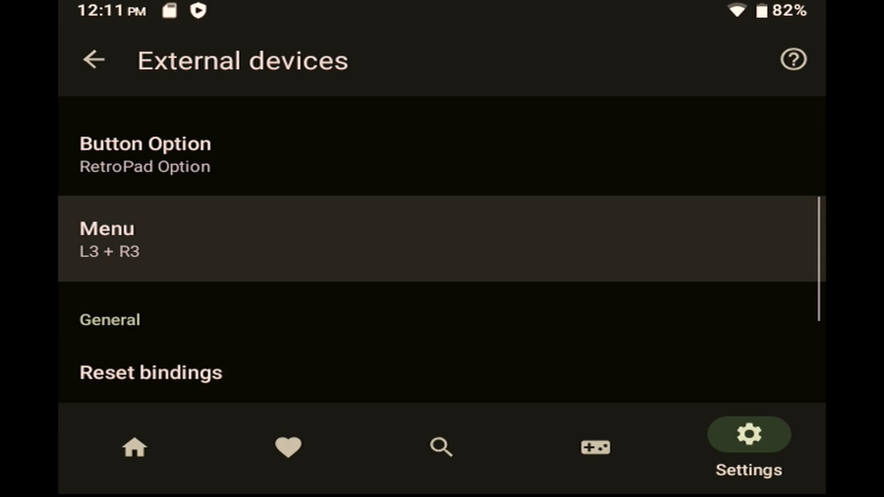